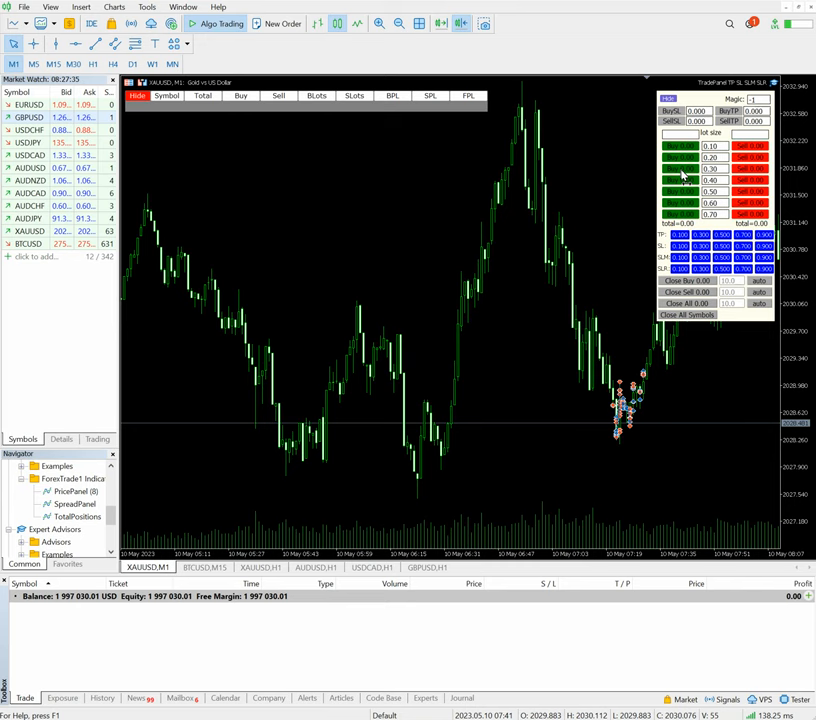
Buy 0.30 and 0.40 lots of XAUUSD from the TradePanel and dismiss the trading-not-allowed alert
click(679, 191)
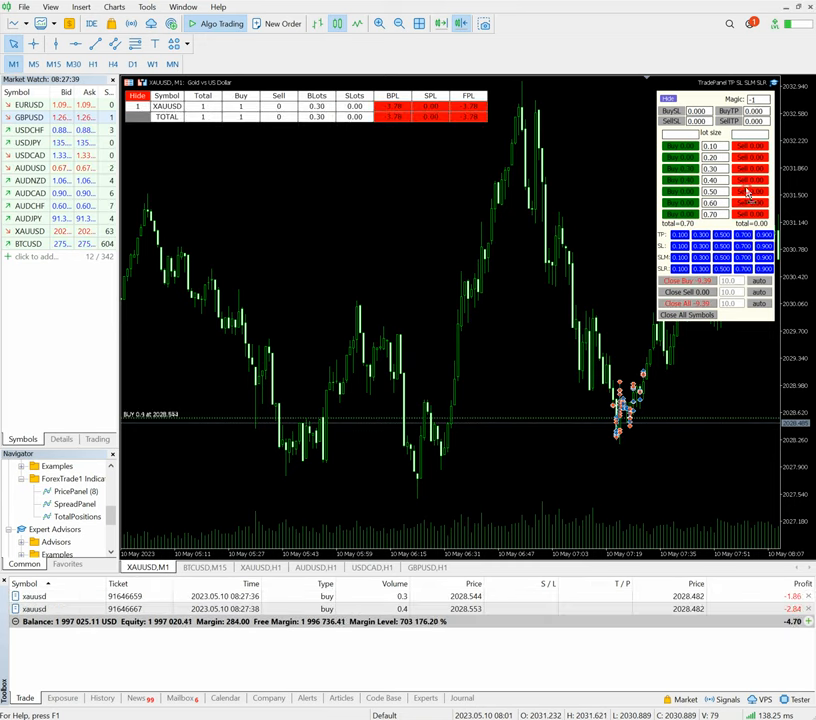
click(746, 191)
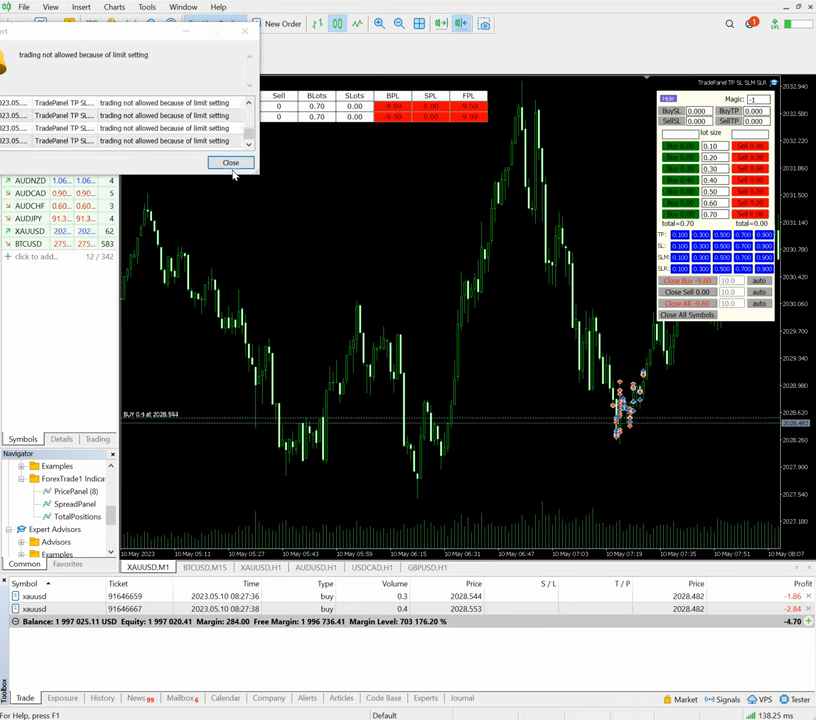
click(230, 162)
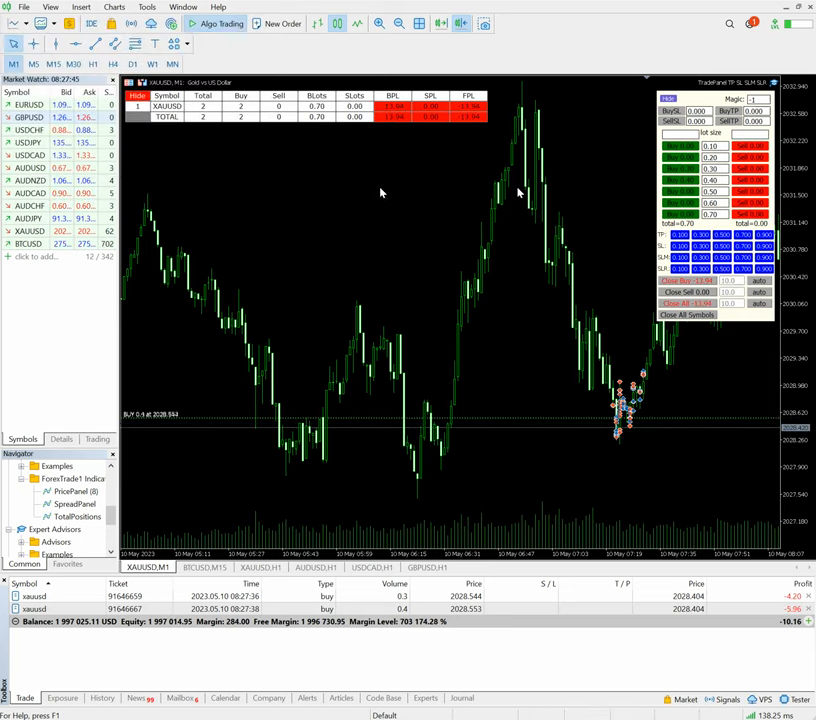
click(755, 165)
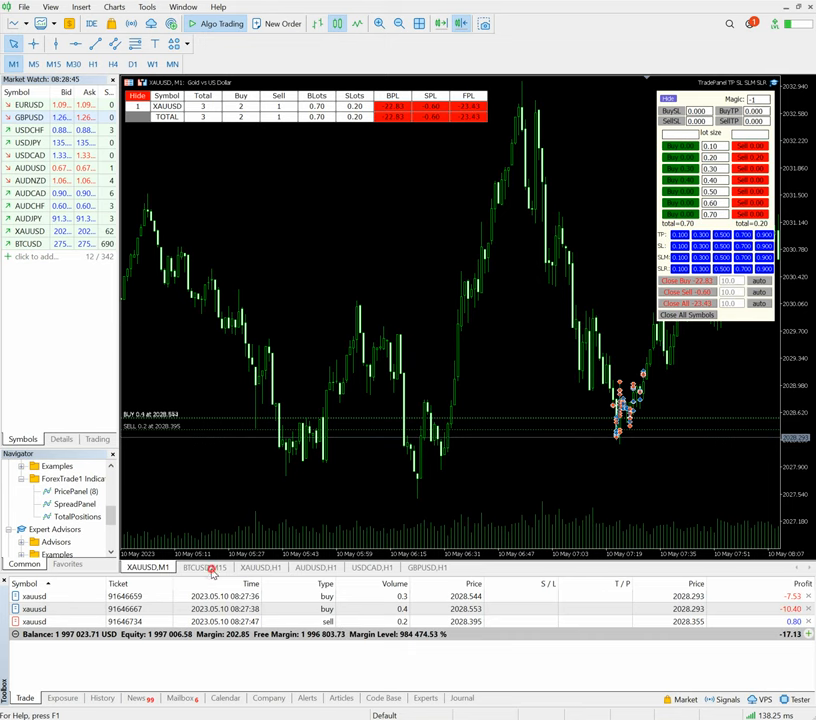
Switch to the BTCUSD,M15 chart, then move on to the AUDUSD,H1 chart
click(203, 567)
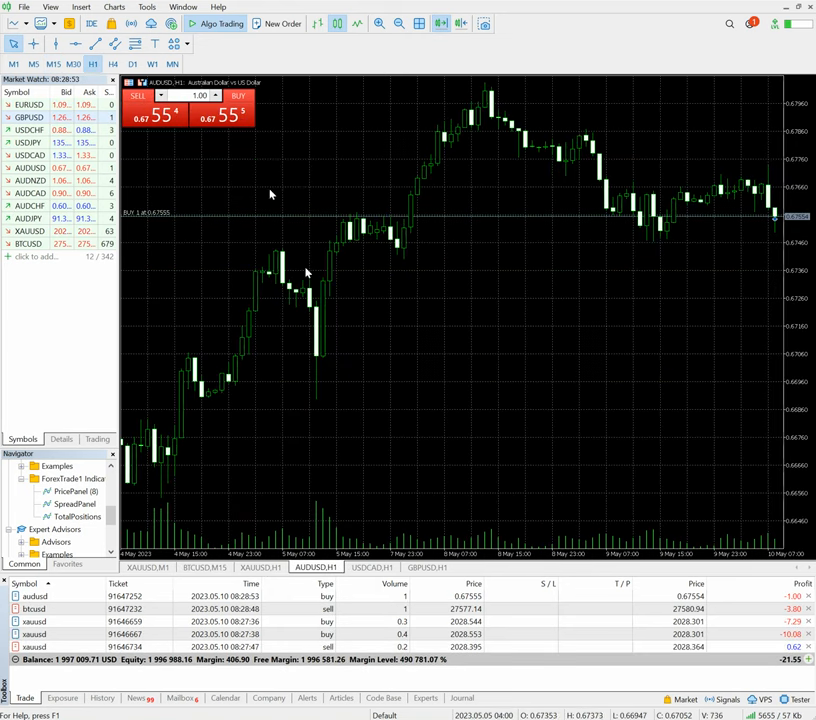
click(370, 567)
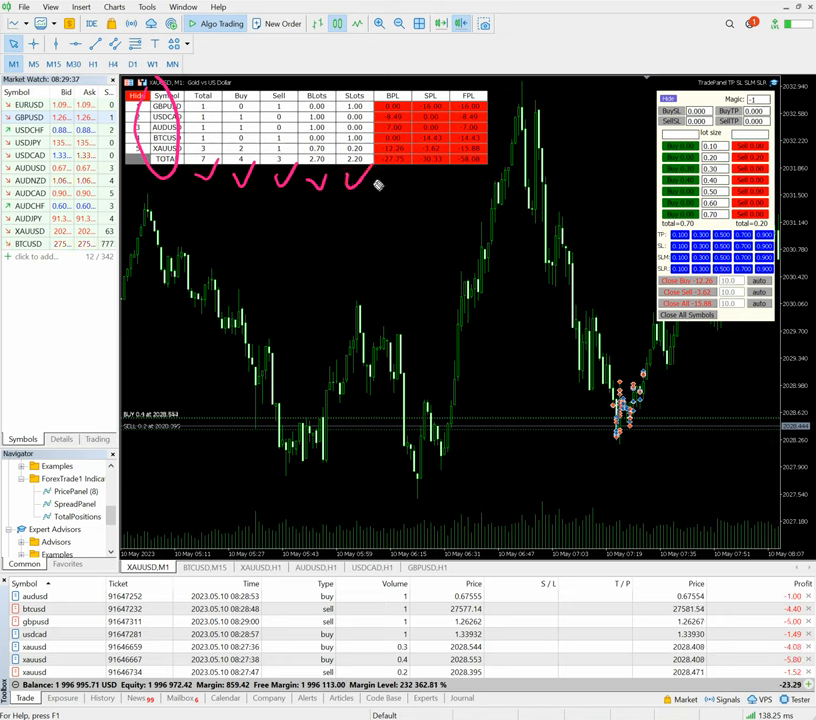
Drag across the top of the chart area while reviewing the seven-trade summary
drag(360, 182, 480, 178)
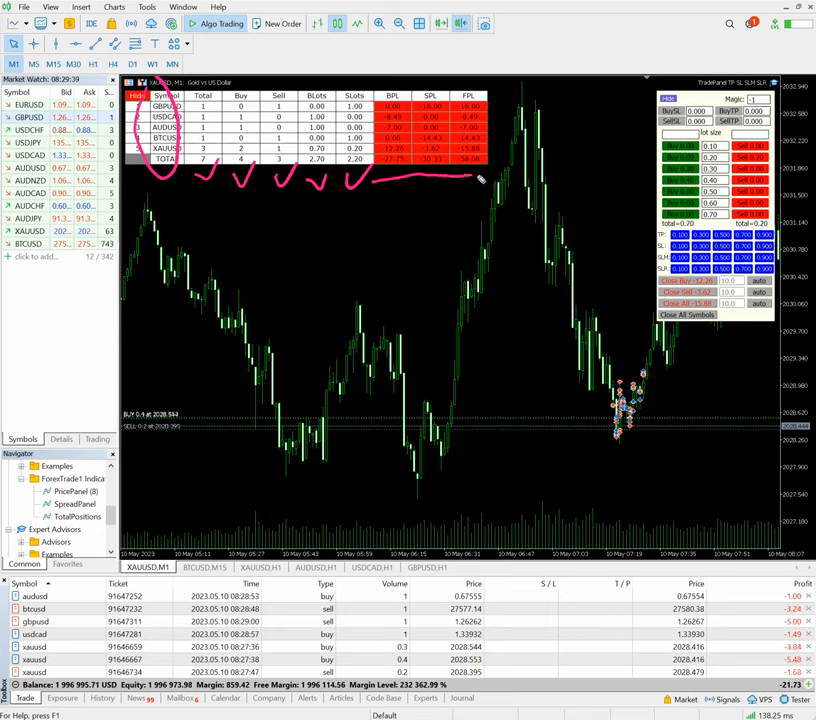